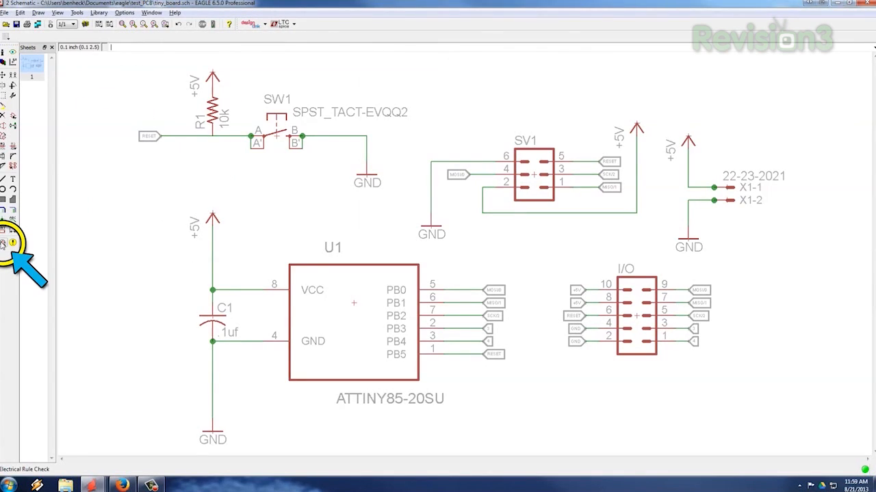
- Run the electrical rule check on the tiny_board schematic
left_click(12, 244)
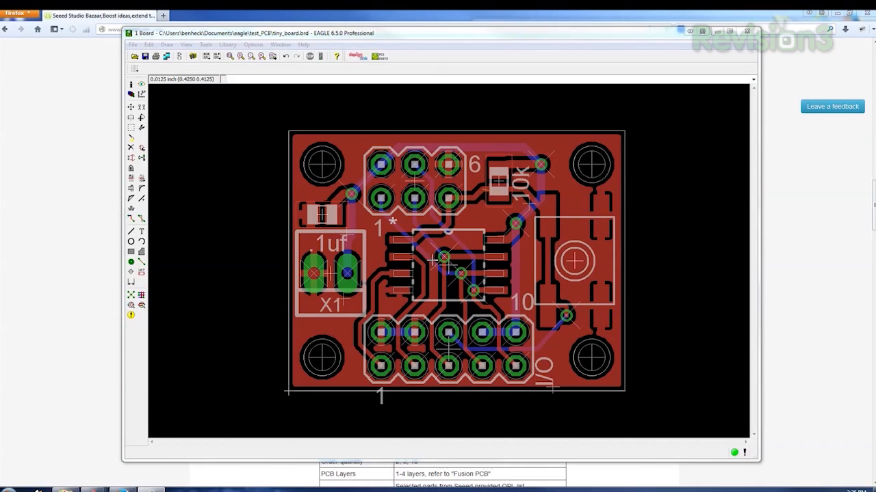
mouse_move(186, 294)
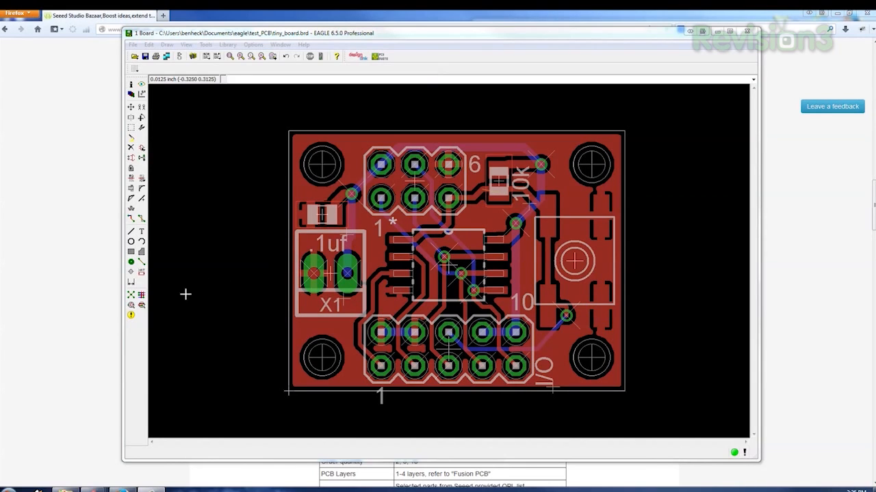
mouse_move(297, 296)
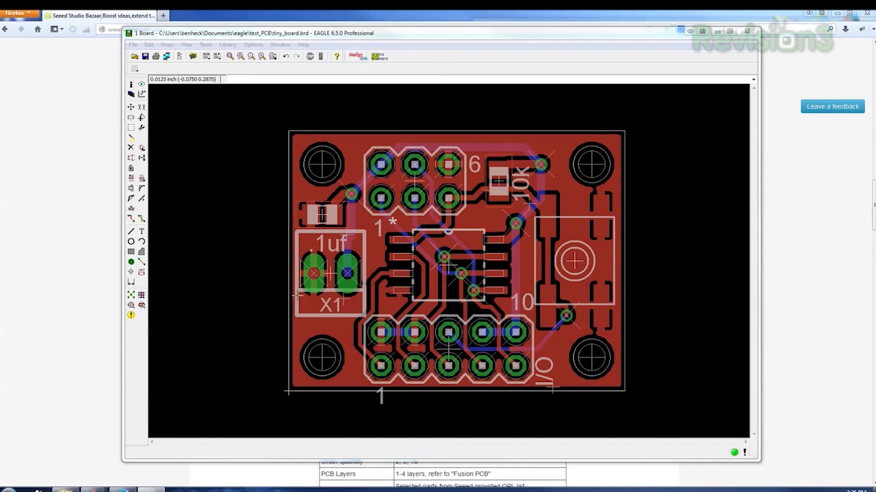
mouse_move(386, 288)
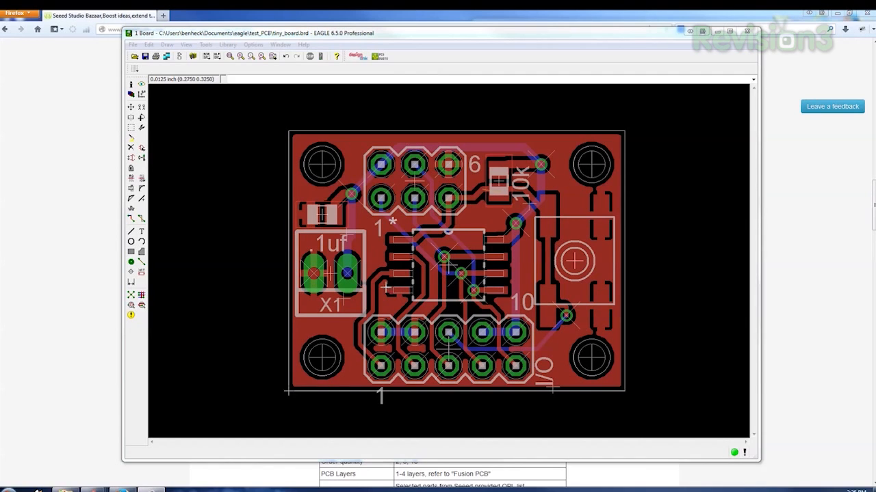
mouse_move(142, 306)
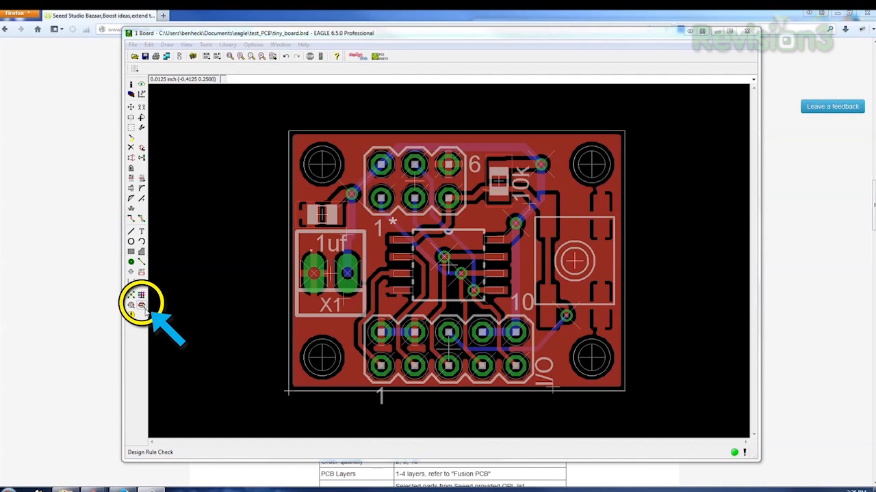
- Load the SeeedStudio .dru design-rule file into the board's DRC settings
left_click(143, 306)
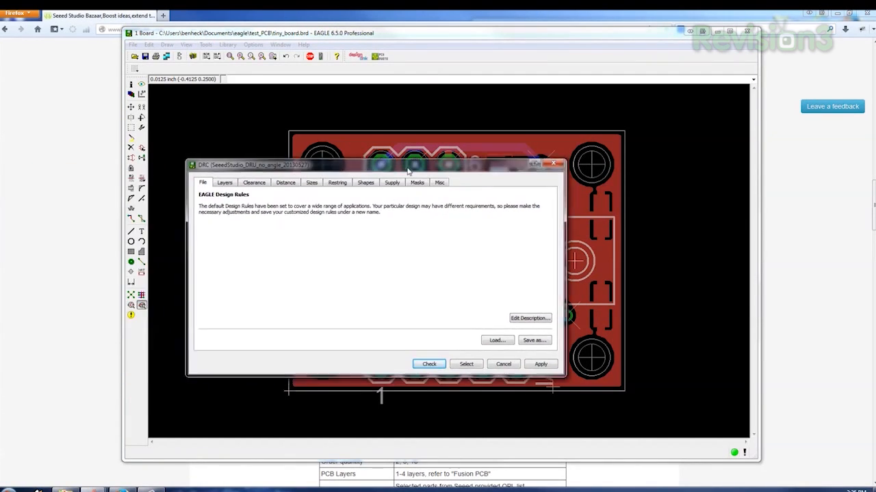
left_click(496, 340)
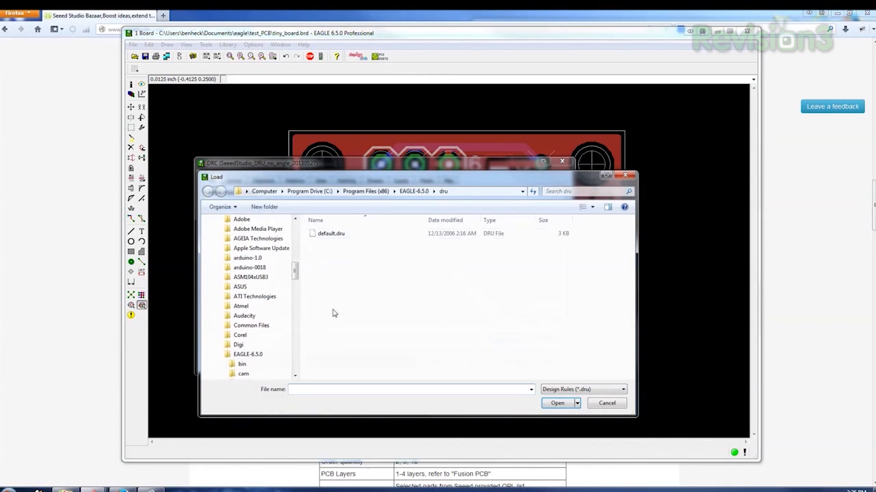
mouse_move(104, 241)
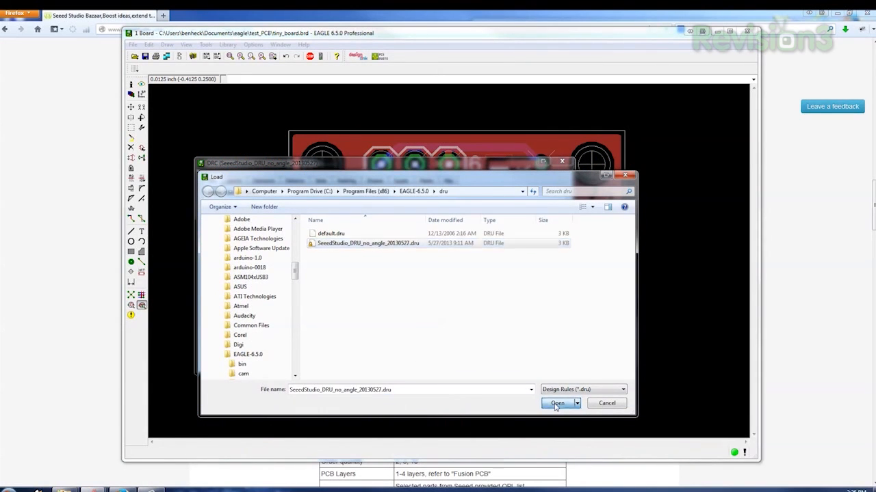
left_click(556, 402)
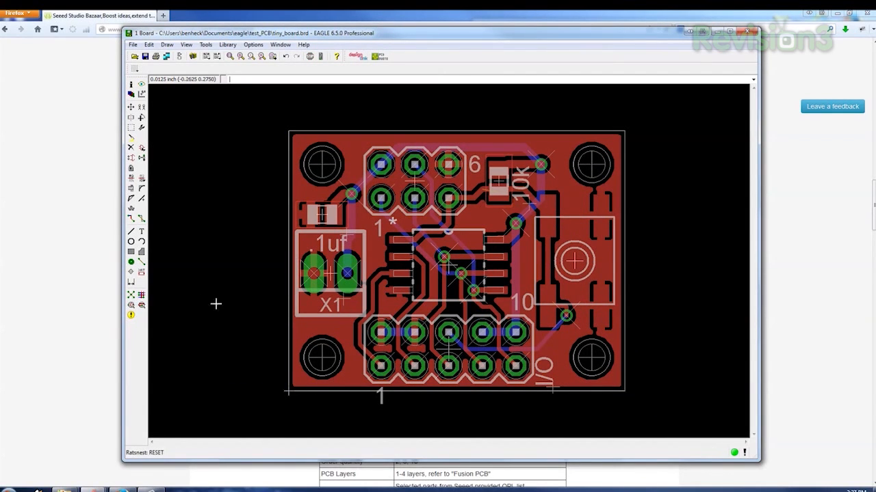
mouse_move(445, 282)
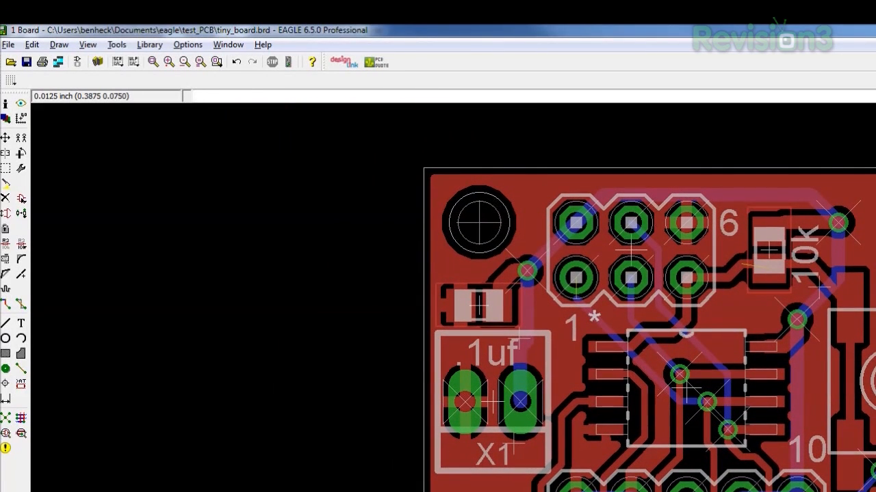
- Start the CAM Processor and download the Seeed_Gerber_Generater_2-layer.cam job
left_click(58, 62)
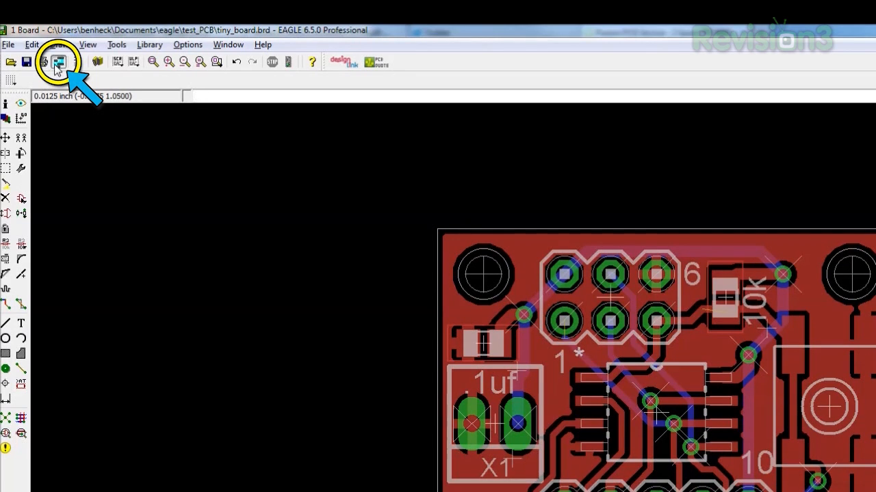
left_click(57, 62)
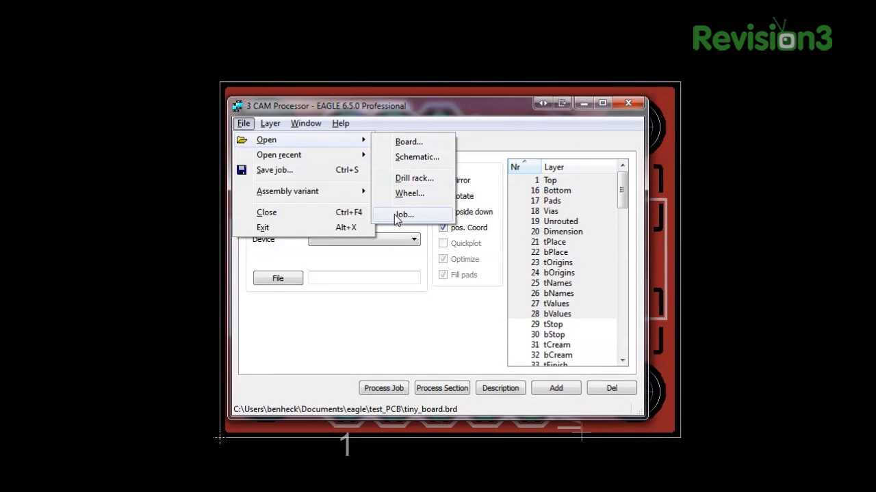
left_click(404, 214)
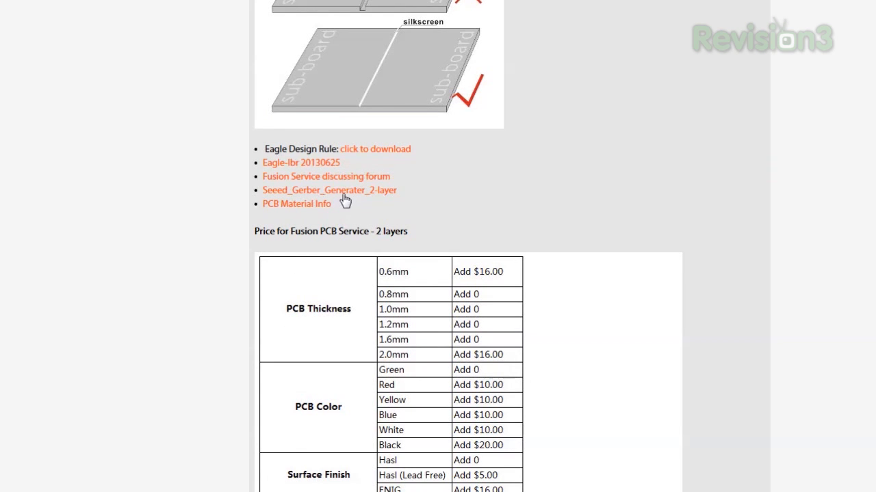
left_click(330, 190)
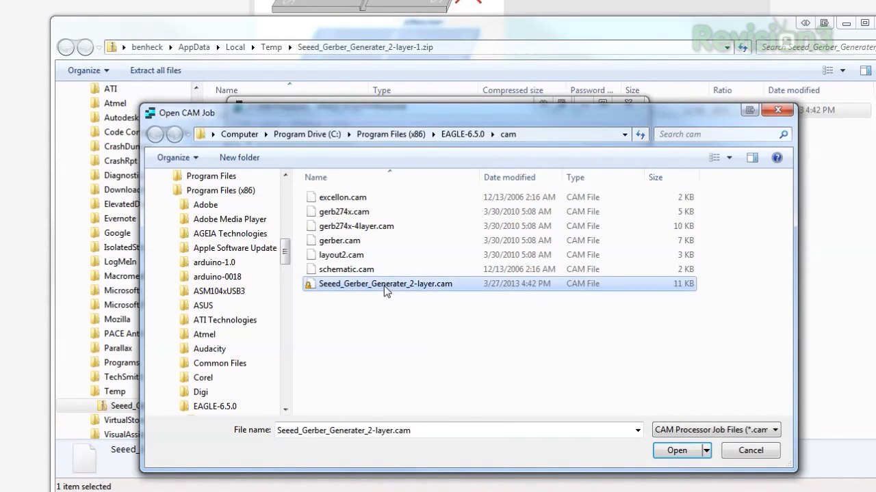
- Load the Seeed 2-layer Gerber job and save the board and schematic before processing
left_click(676, 450)
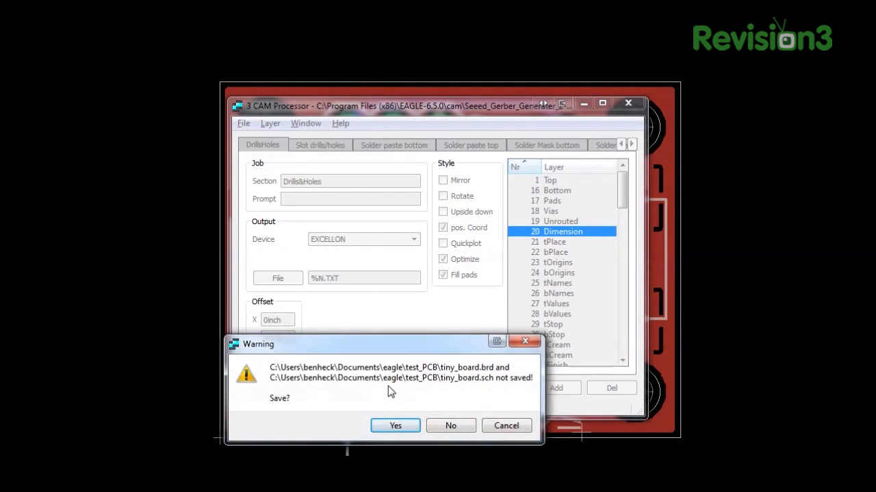
left_click(450, 425)
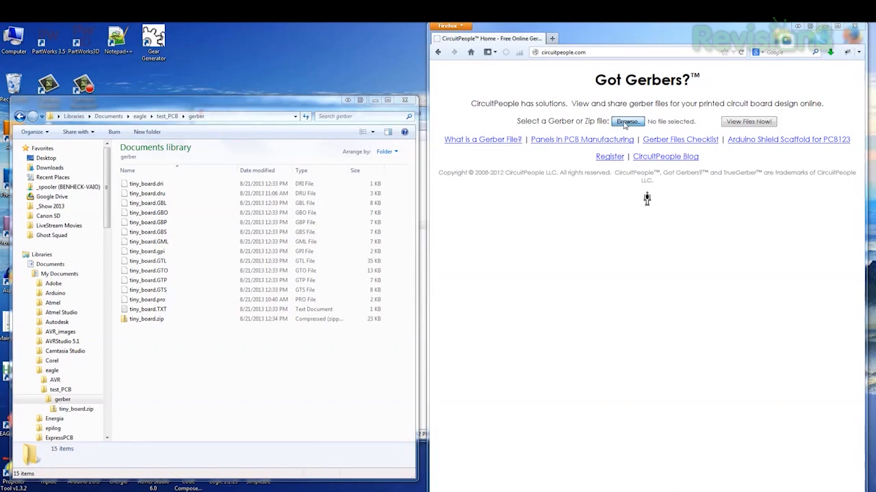
- Upload tiny_board.GBL to CircuitPeople and render the copper layer at 300 then 400 DPI
left_click(627, 121)
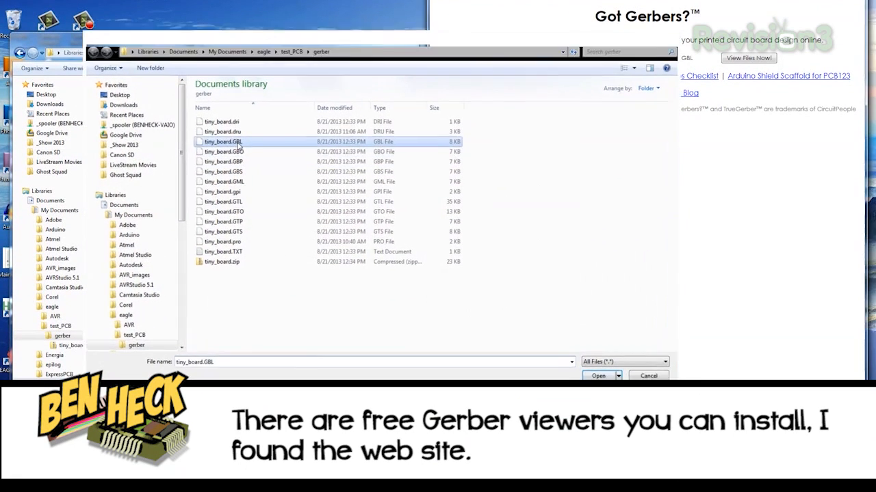
left_click(598, 375)
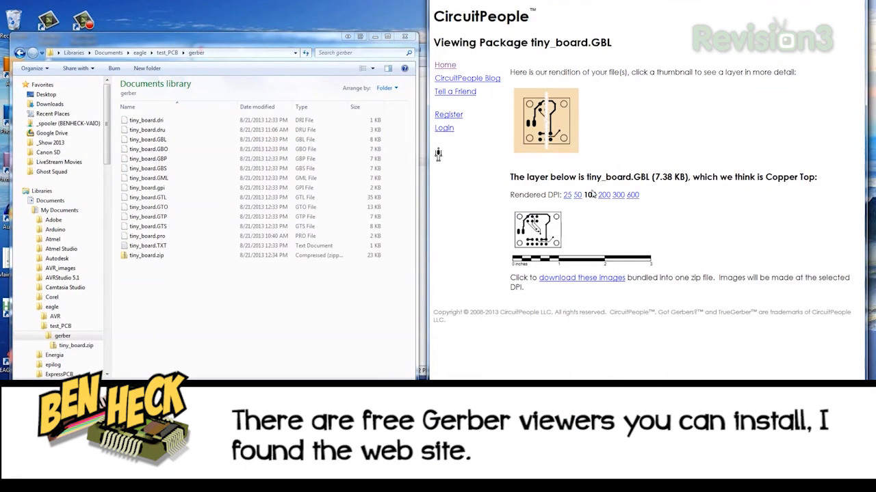
left_click(618, 194)
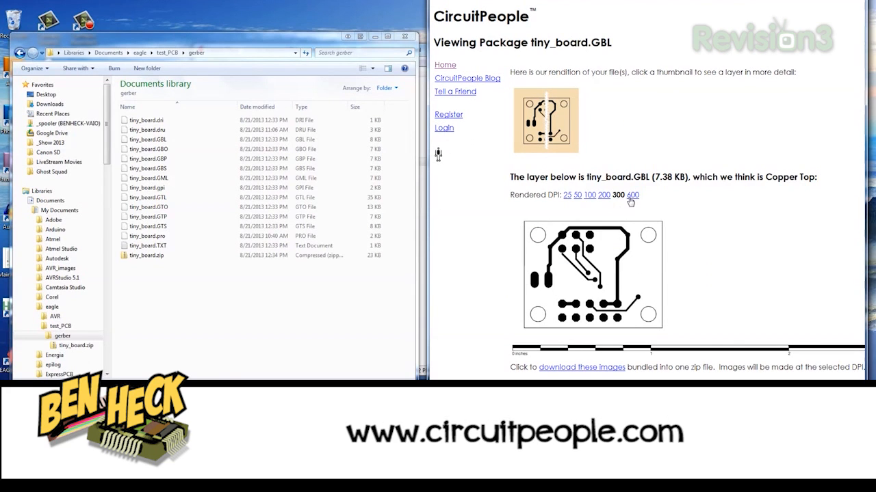
left_click(629, 194)
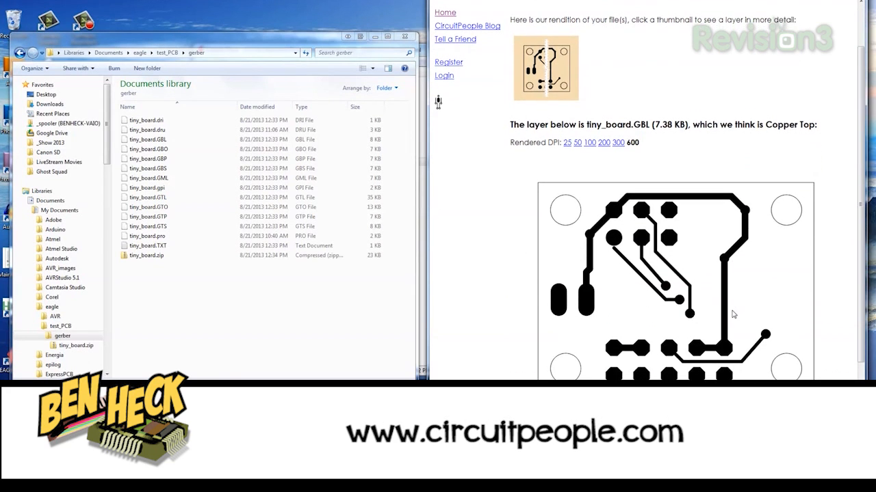